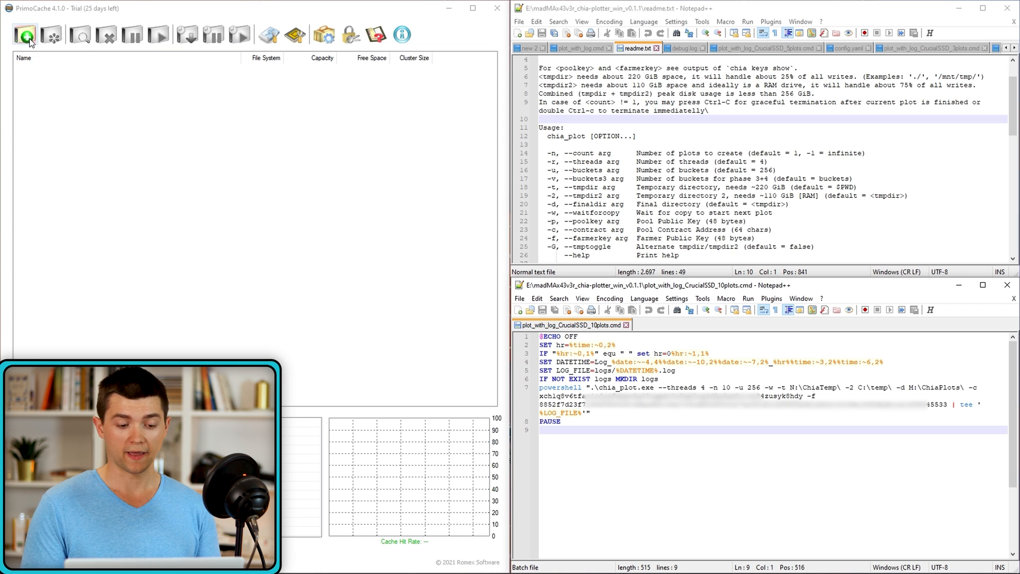
Create a new cache task targeting drive C: on the Samsung SSD 970 EVO
click(24, 33)
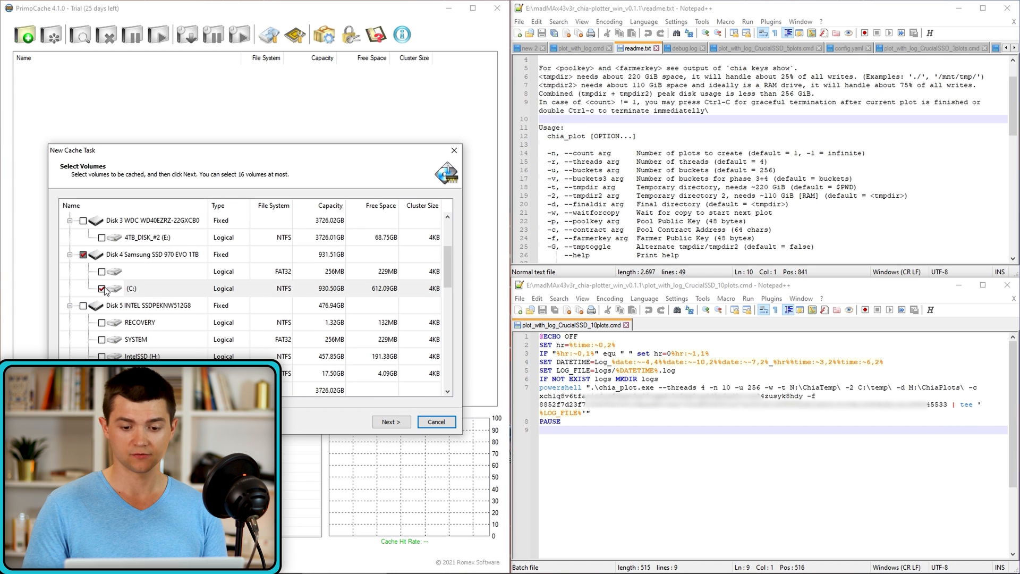
click(391, 420)
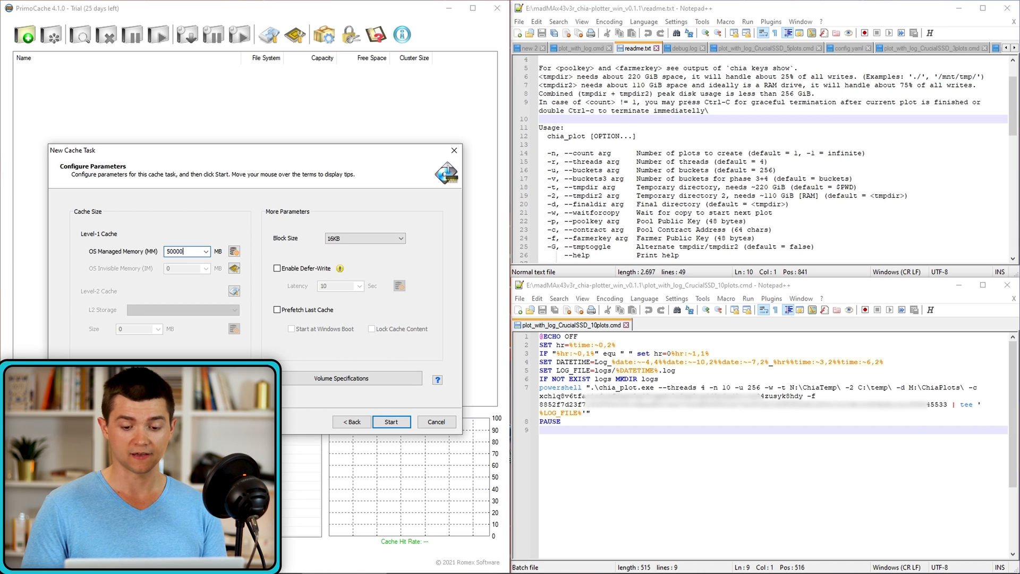
mouse_move(234, 251)
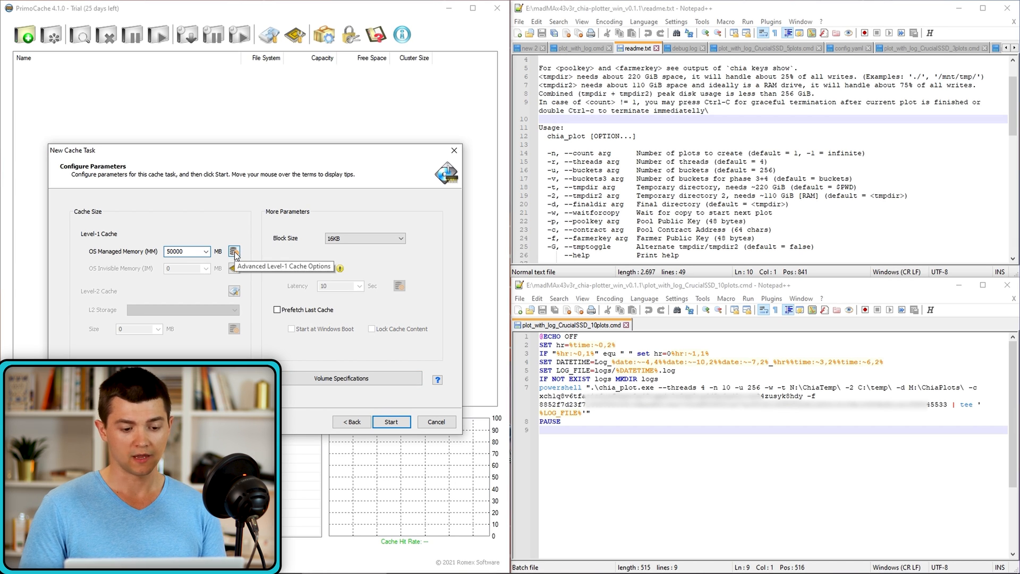
Split level-1 cache individually and assign all 50000 MB to write, 0 to read
click(234, 251)
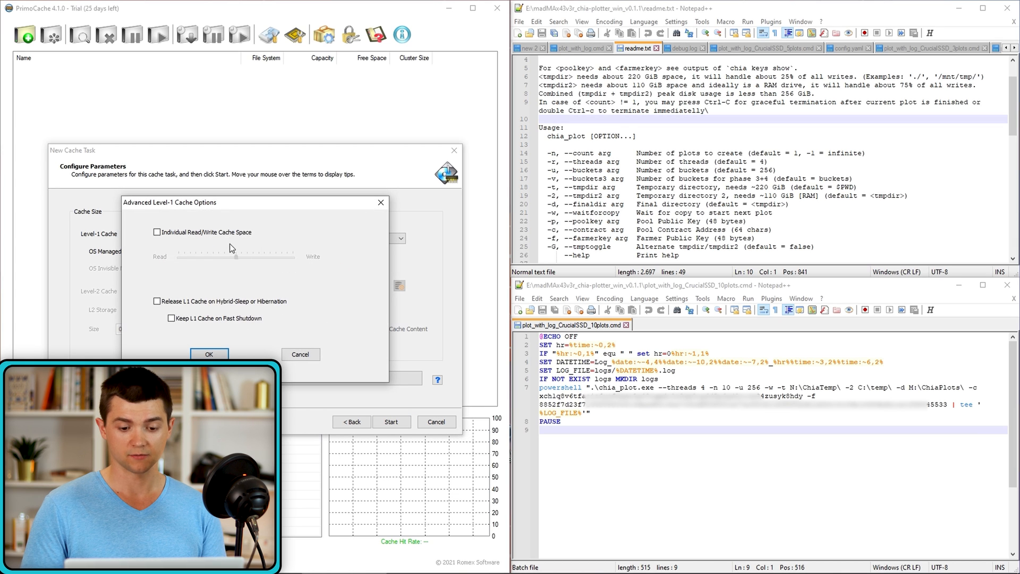
click(156, 232)
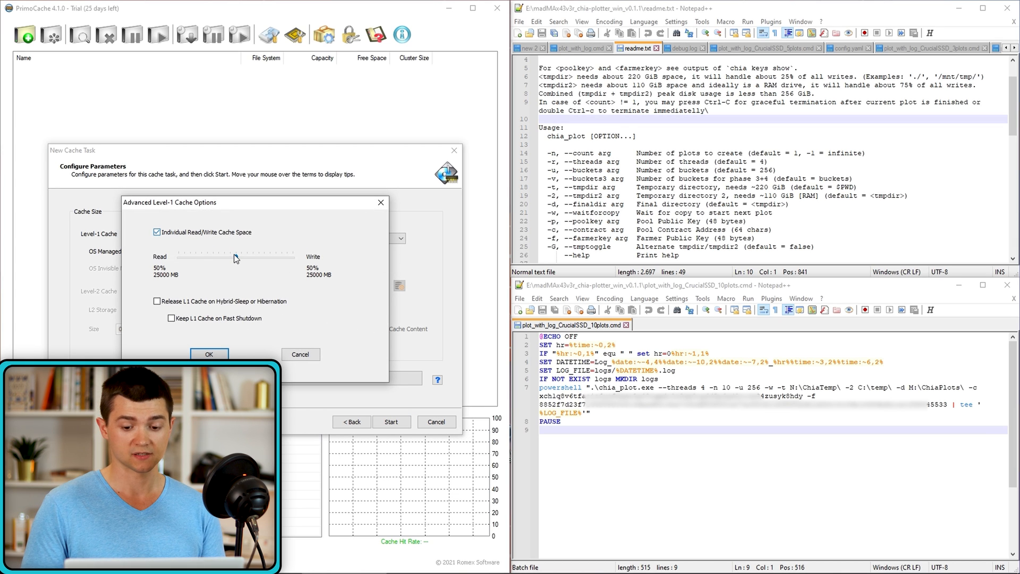
drag(233, 256, 224, 256)
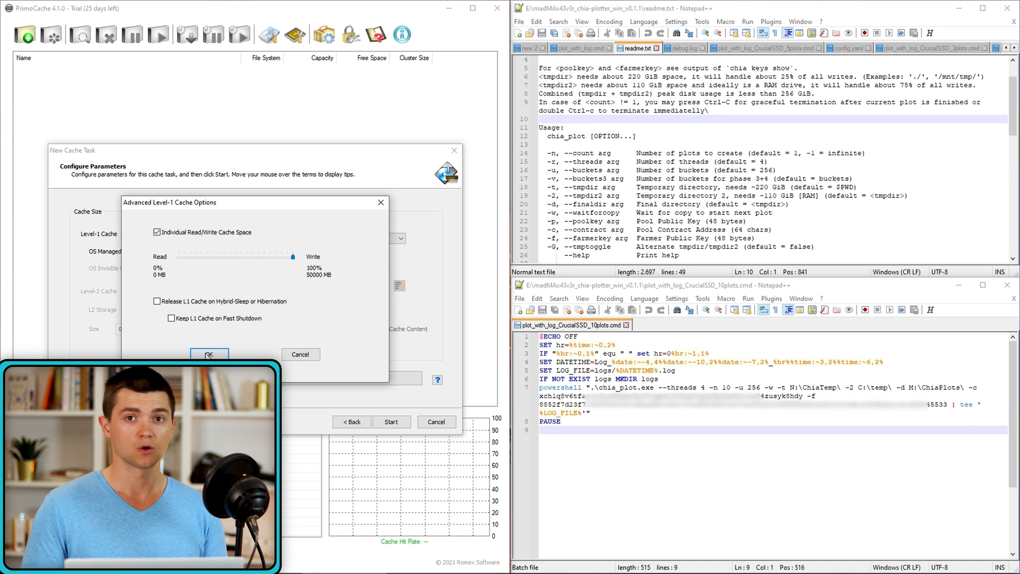
click(210, 355)
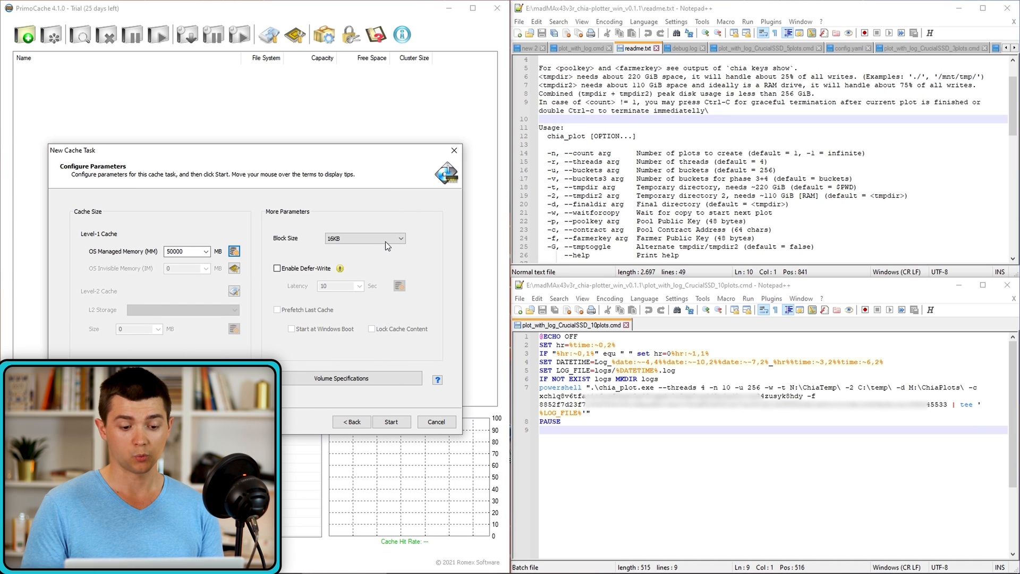
Use a 512KB block size and enable defer-write with INFINITE latency
click(400, 238)
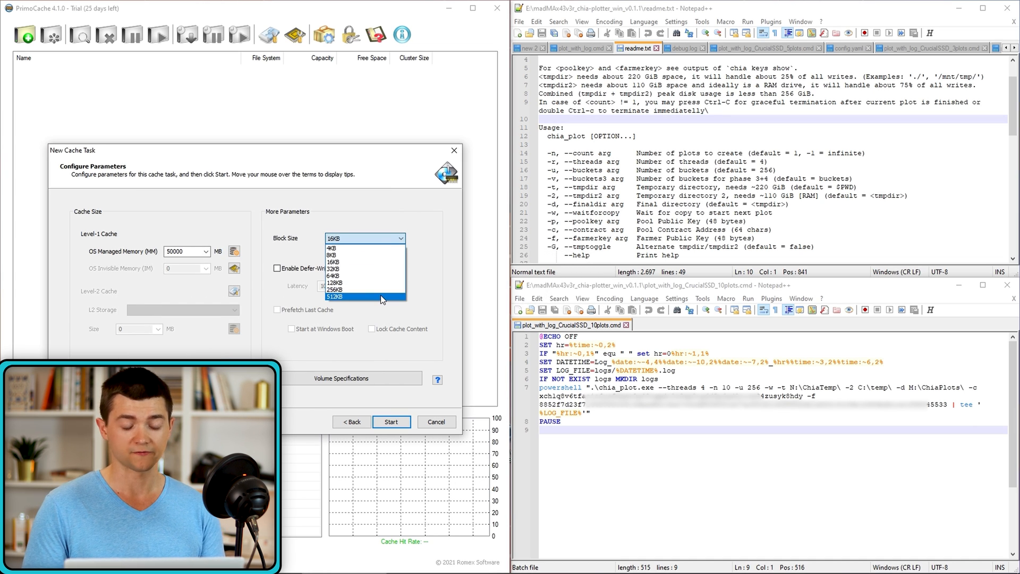
click(361, 296)
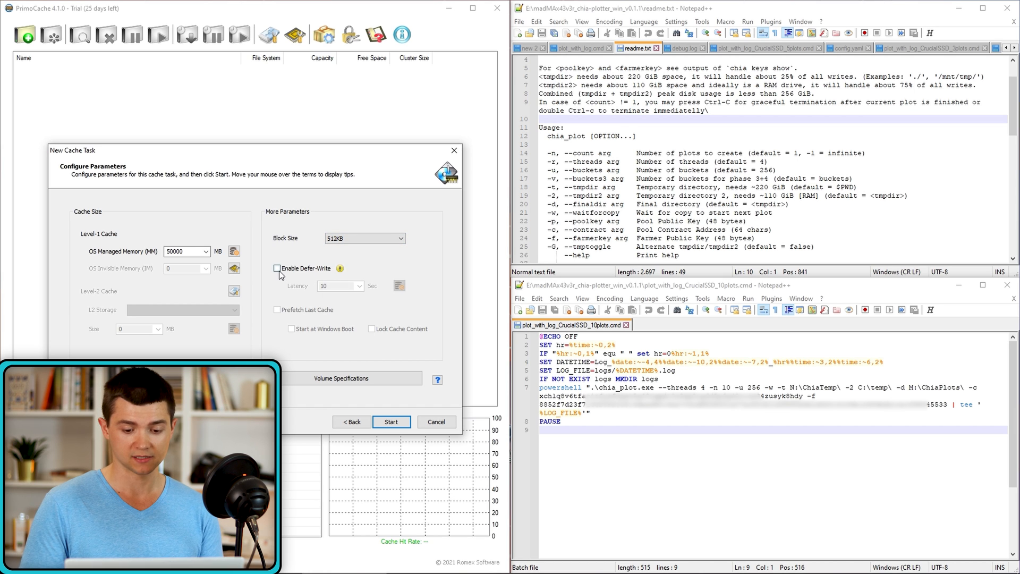
click(276, 268)
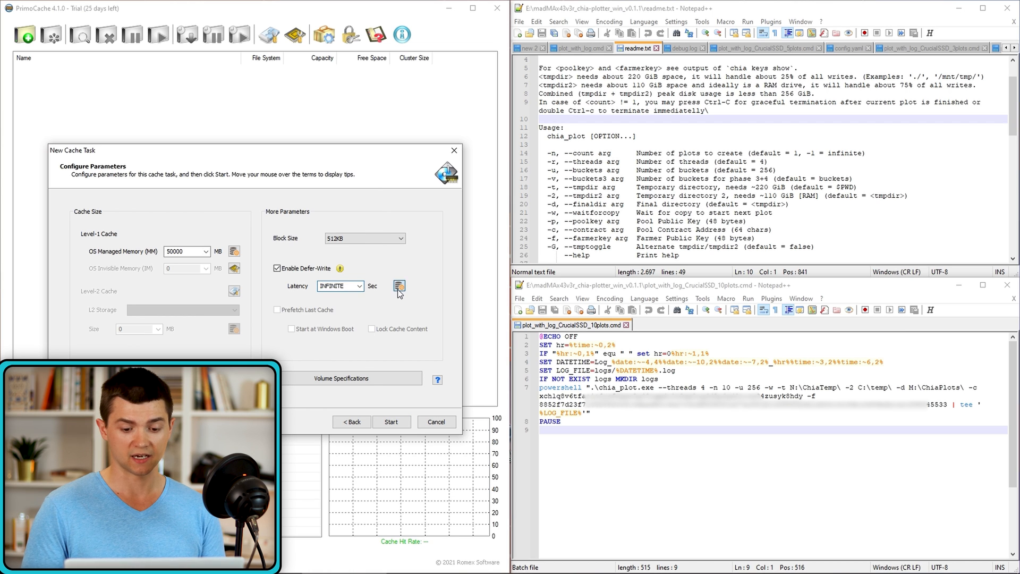
click(398, 286)
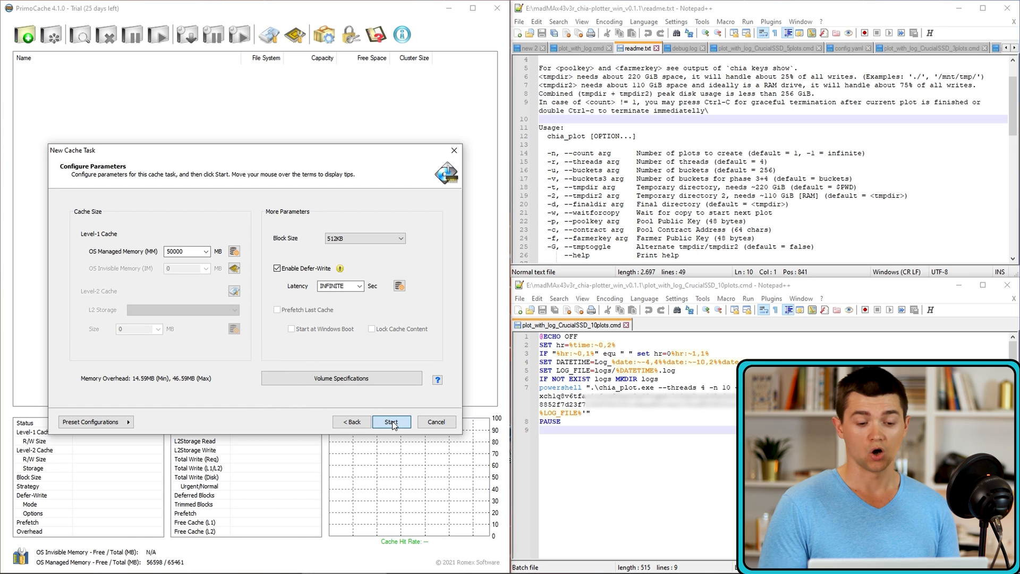
click(391, 422)
text(chia-fauce)
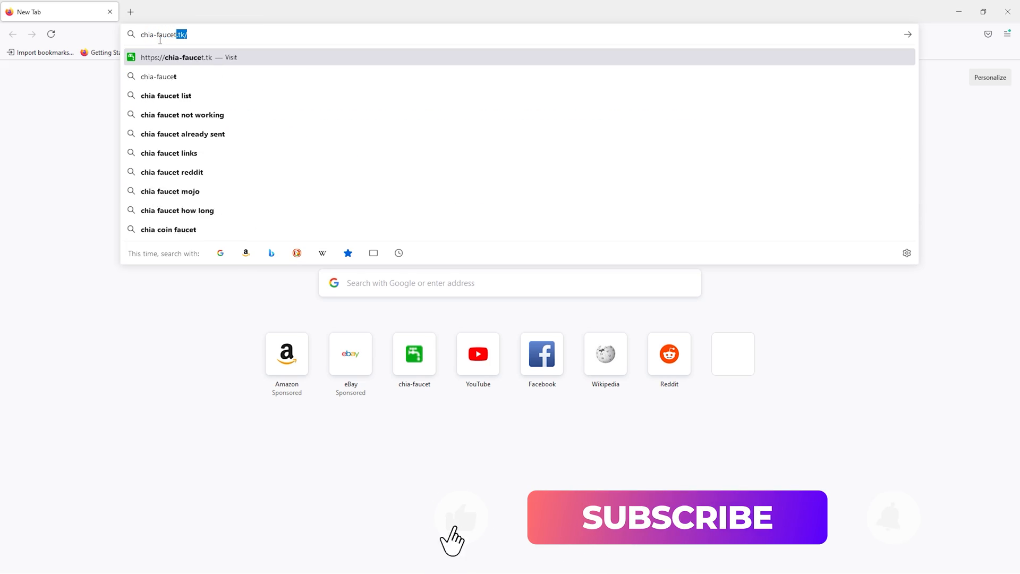
Load chia-faucet.tk and highlight the faucet top-up address text
click(186, 57)
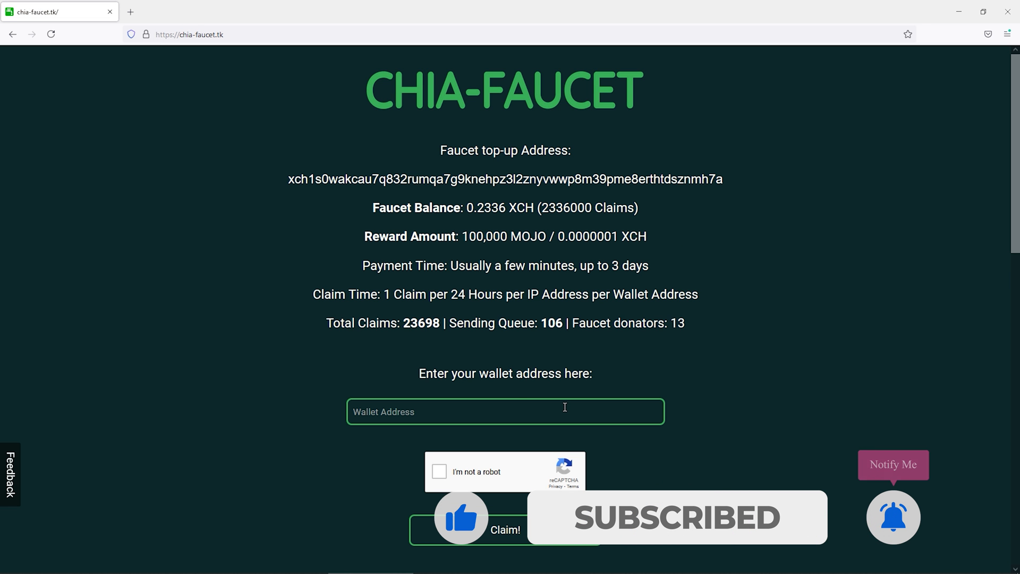
drag(337, 179, 721, 179)
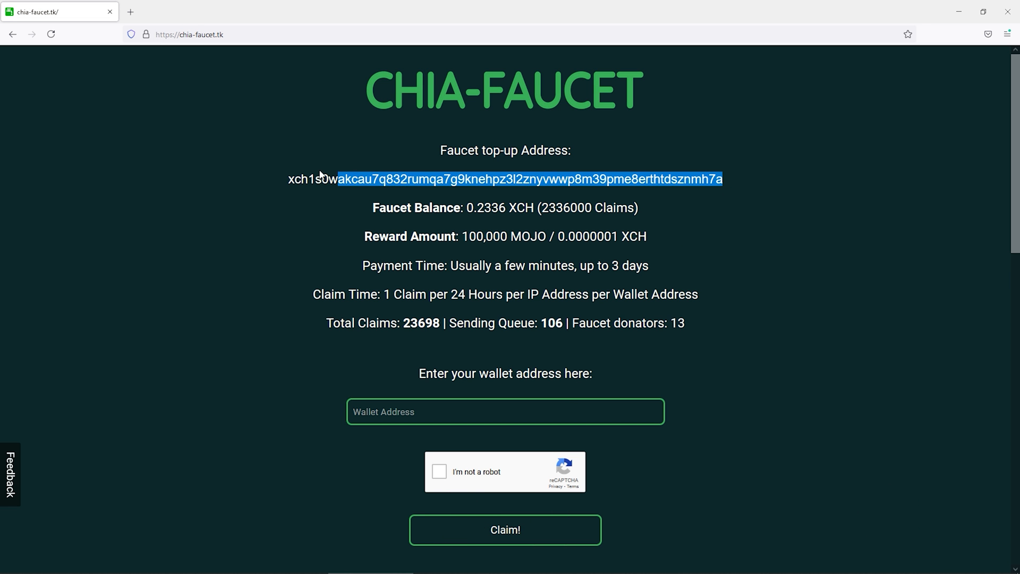